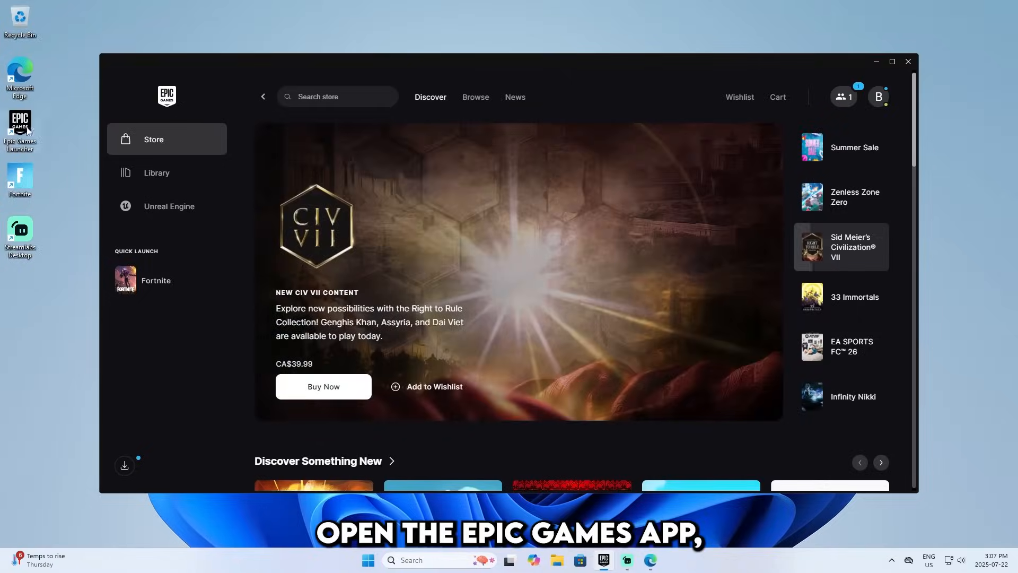
Show the game library and bring up the options menu on the installed Fortnite card
click(156, 173)
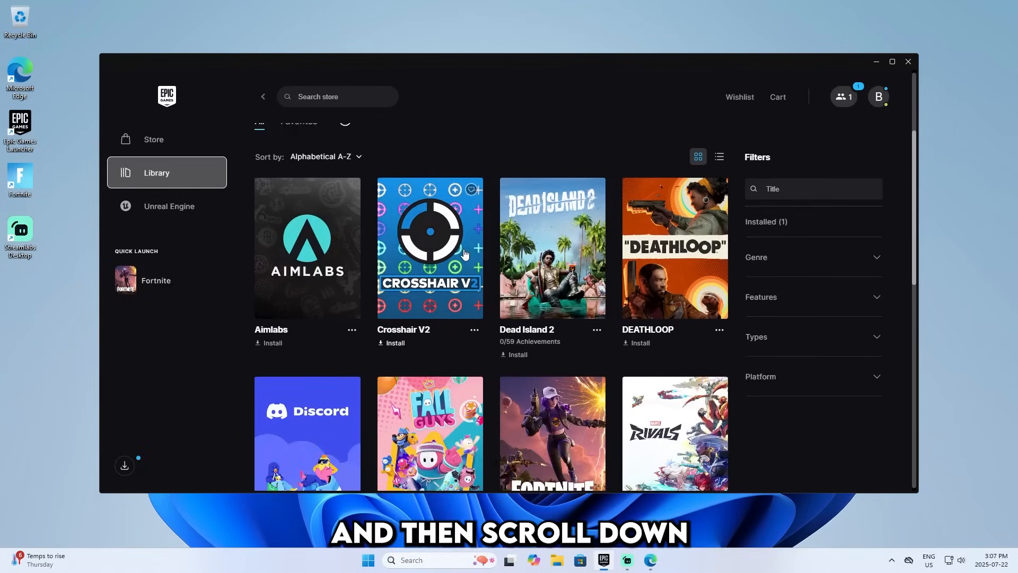
scroll(down, 3)
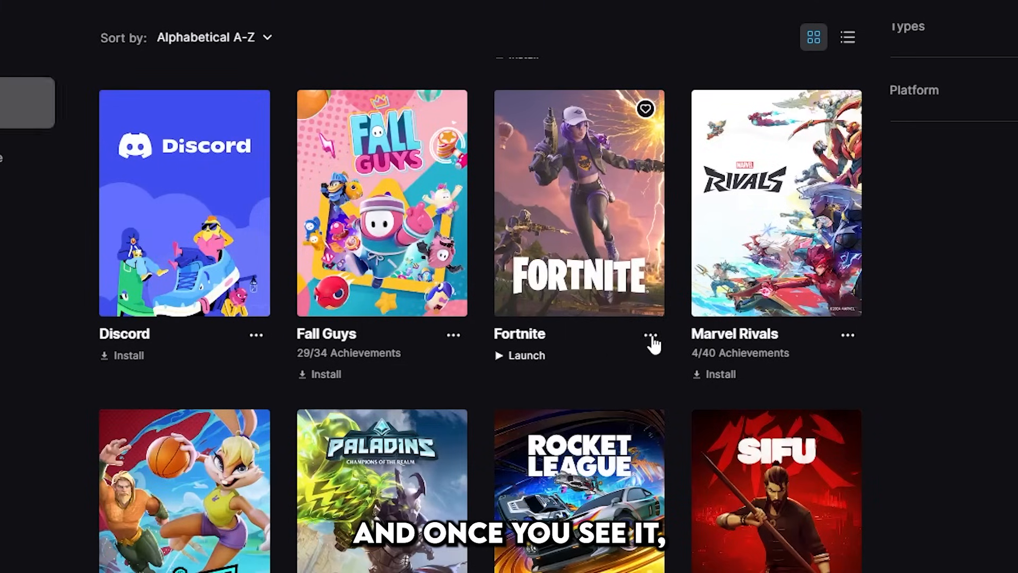
click(650, 334)
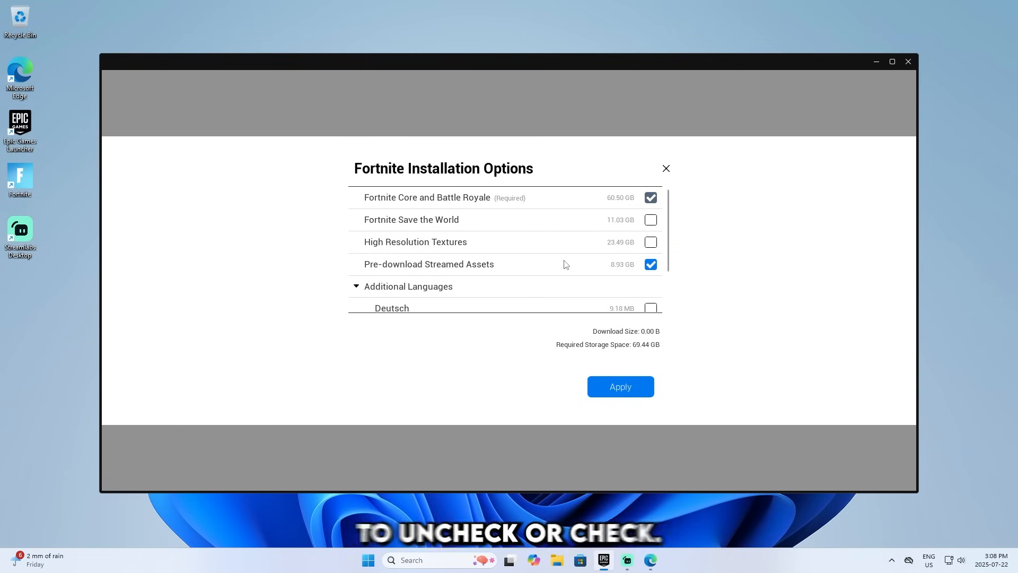
mouse_move(520, 267)
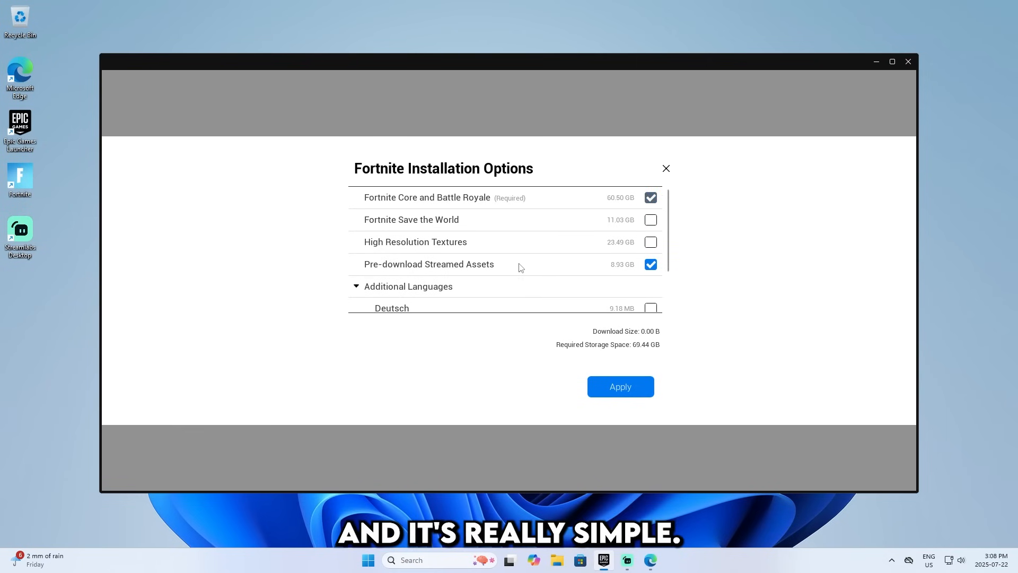